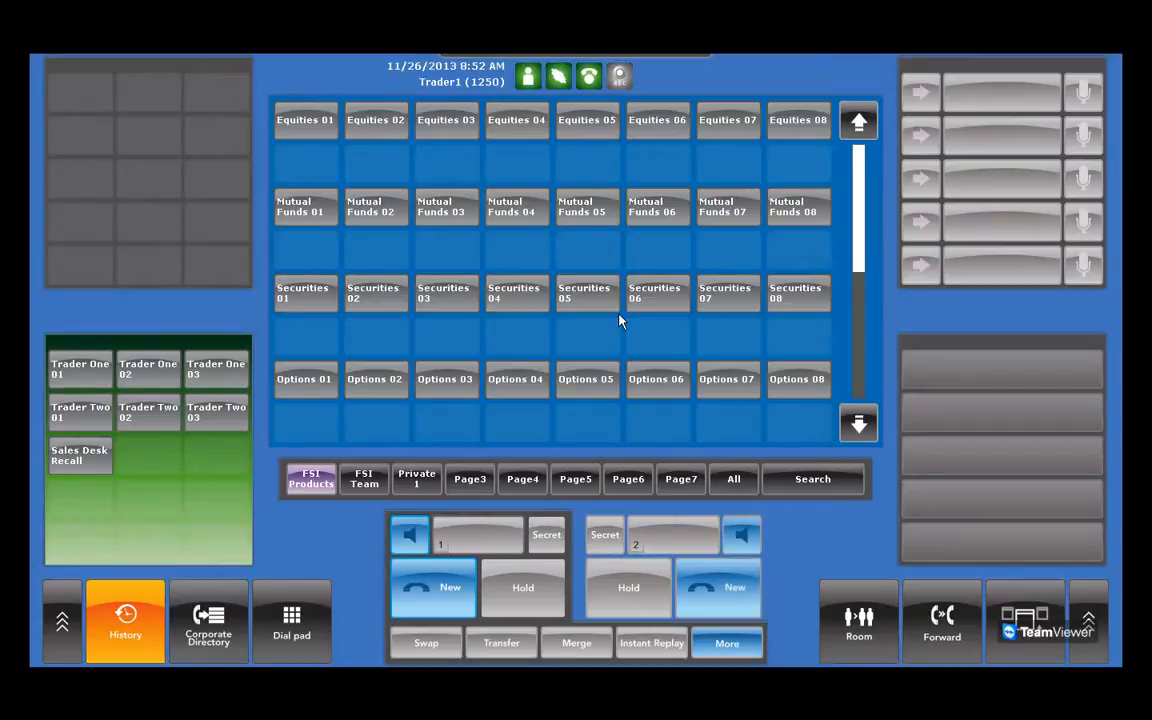
Step: Show the dial pad, then the TV1–TV5 video channel list beside the key grid
click(292, 620)
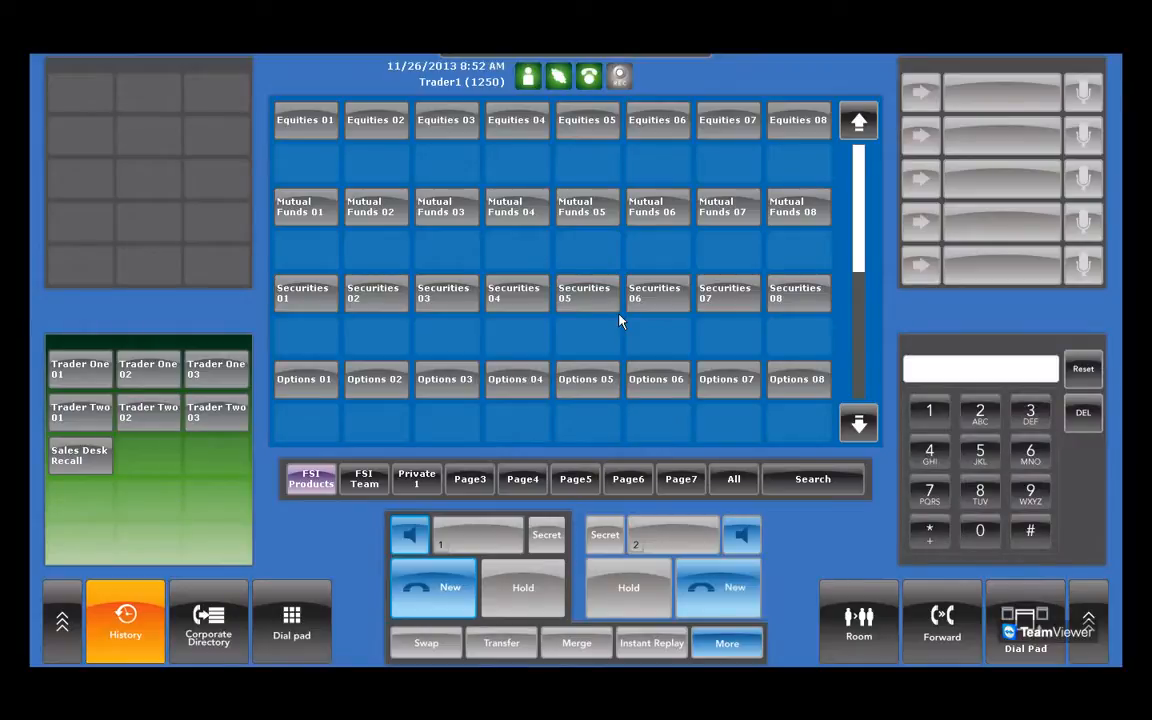
click(1024, 620)
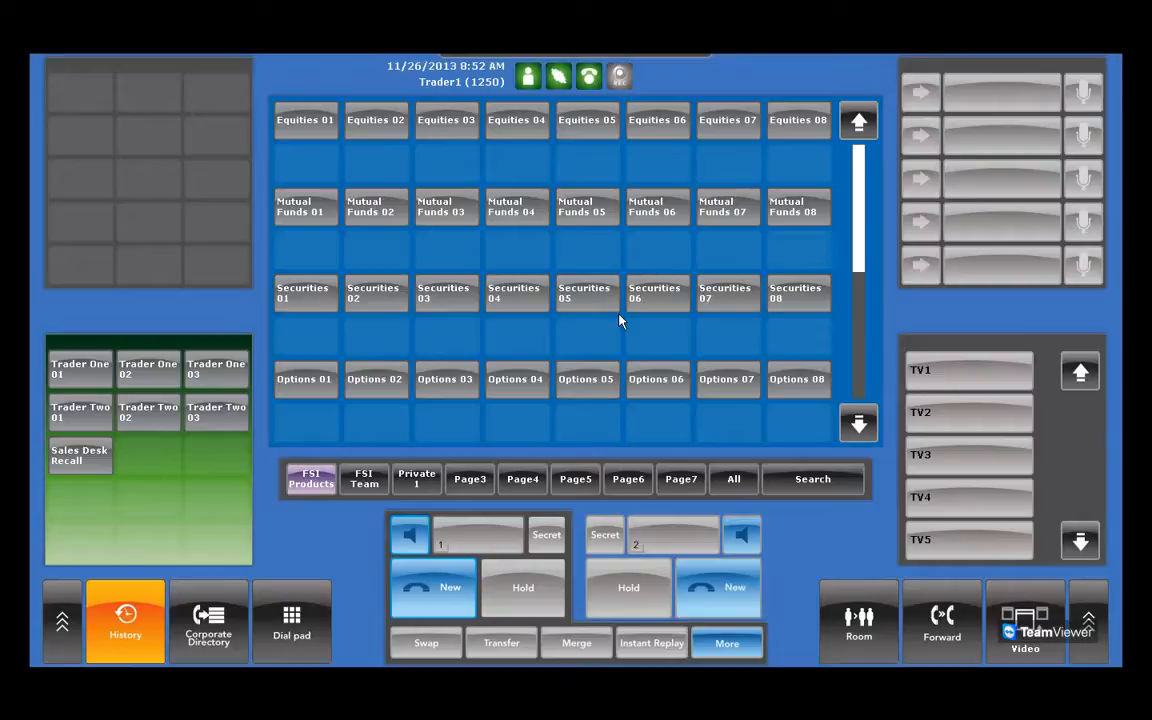
click(292, 620)
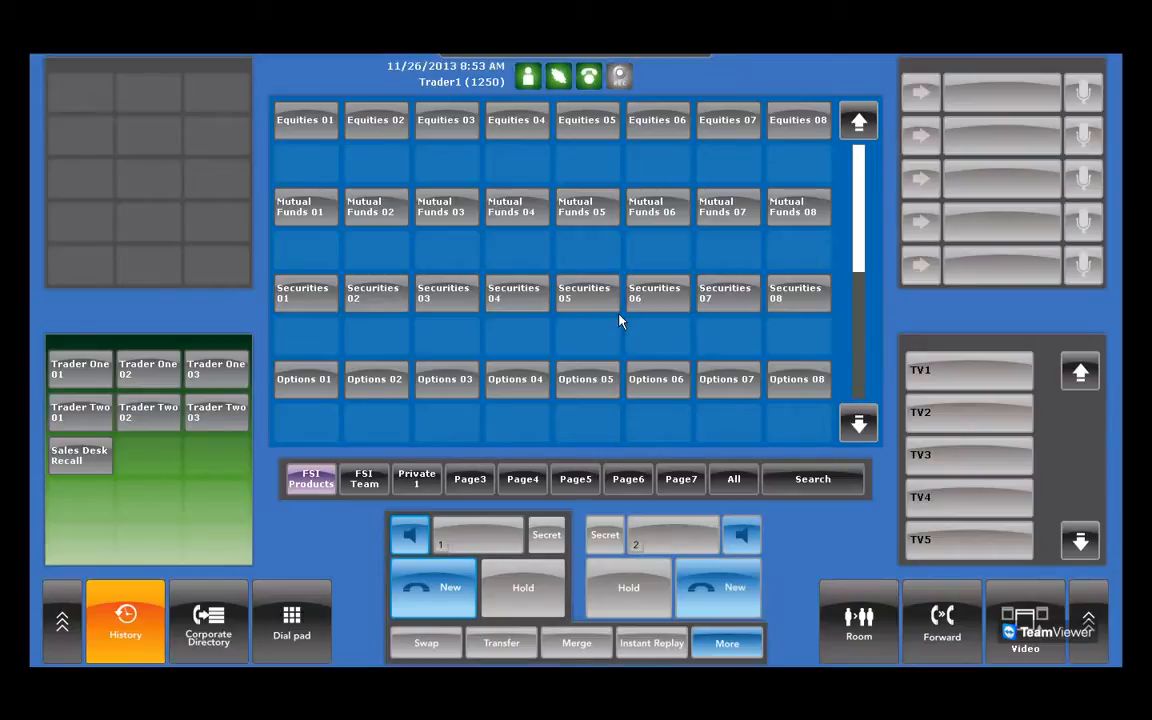
Step: Seize a line, hit the Equities 04 key twice, then switch to the Alan/Beth/Carl/Sales Desk key page
click(448, 588)
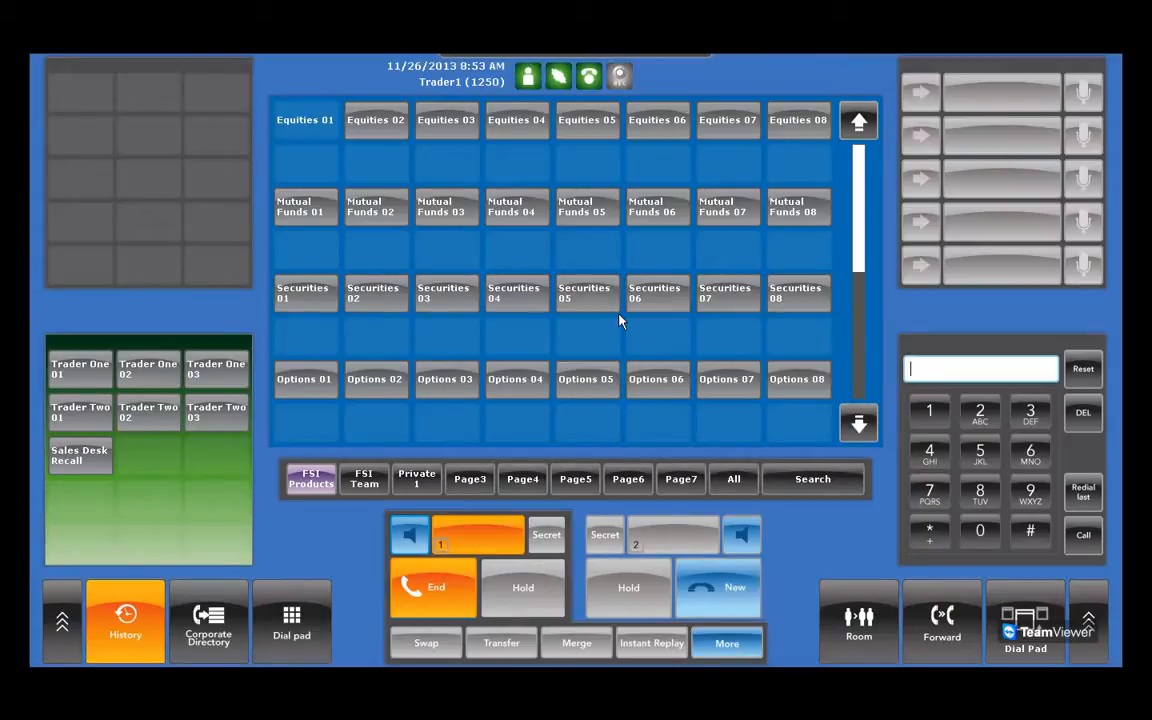
click(516, 120)
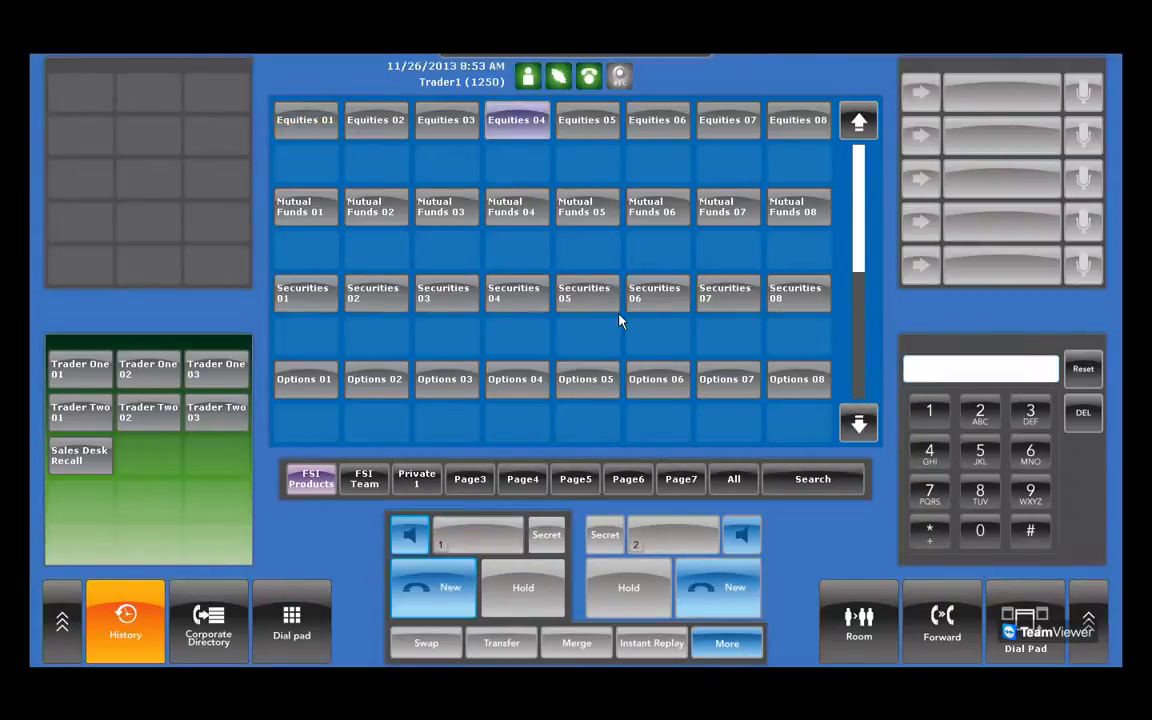
click(516, 120)
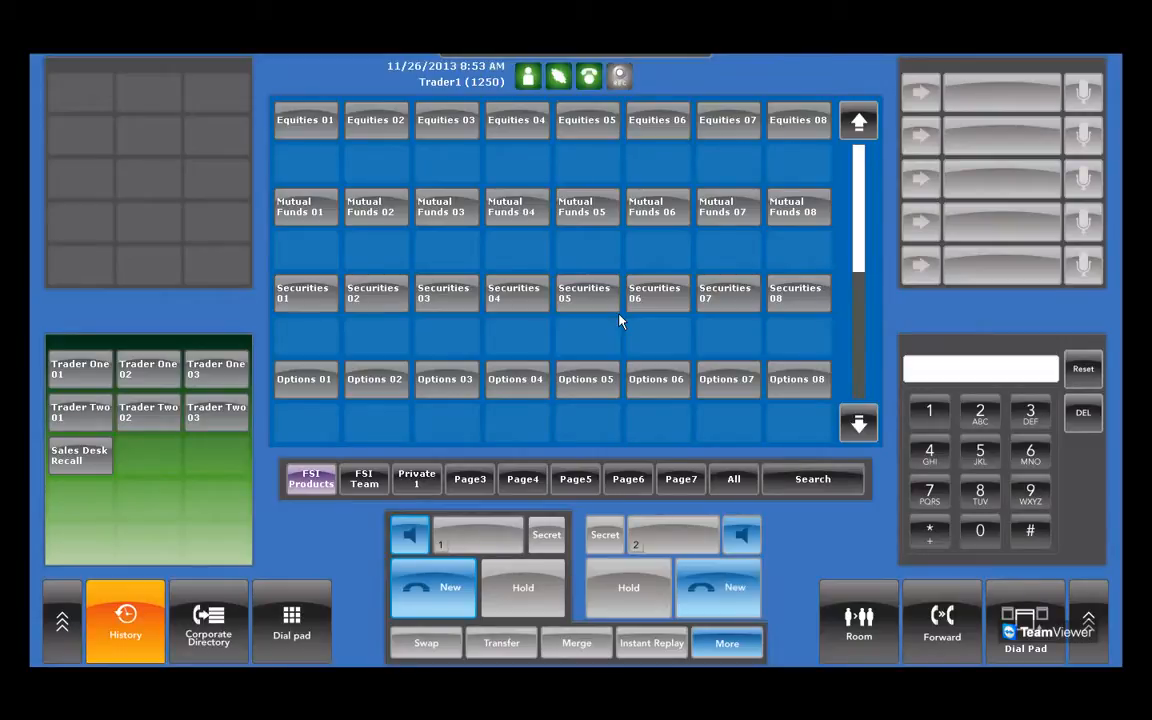
click(304, 120)
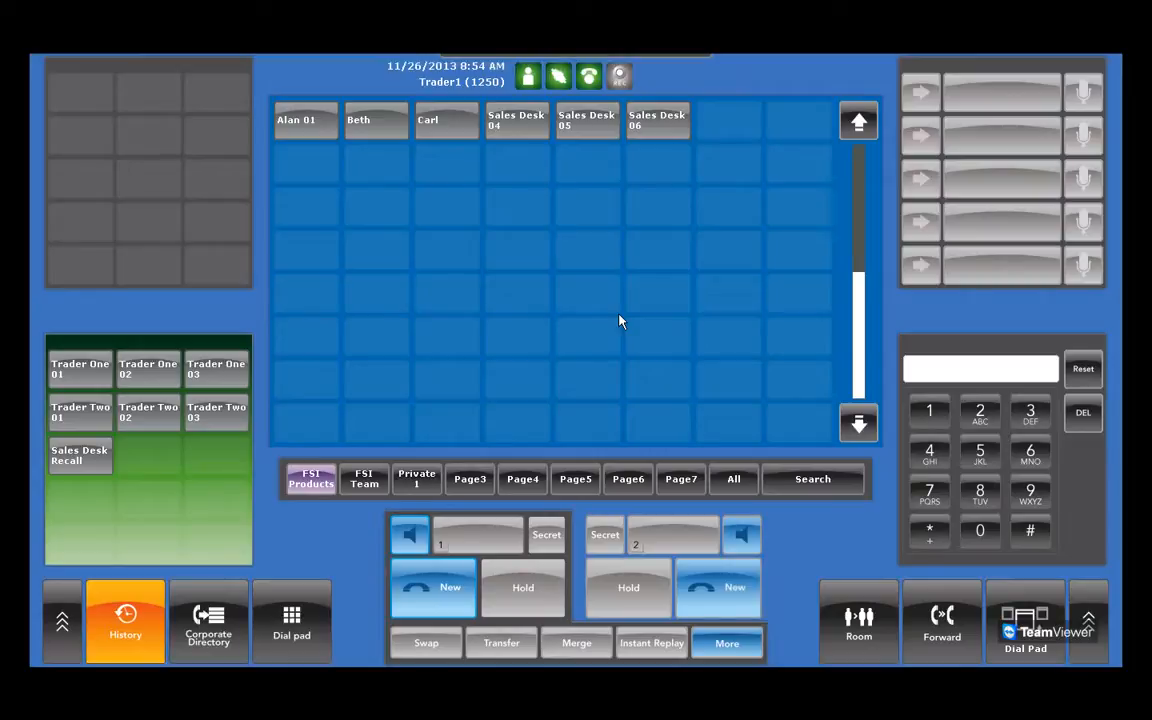
click(448, 120)
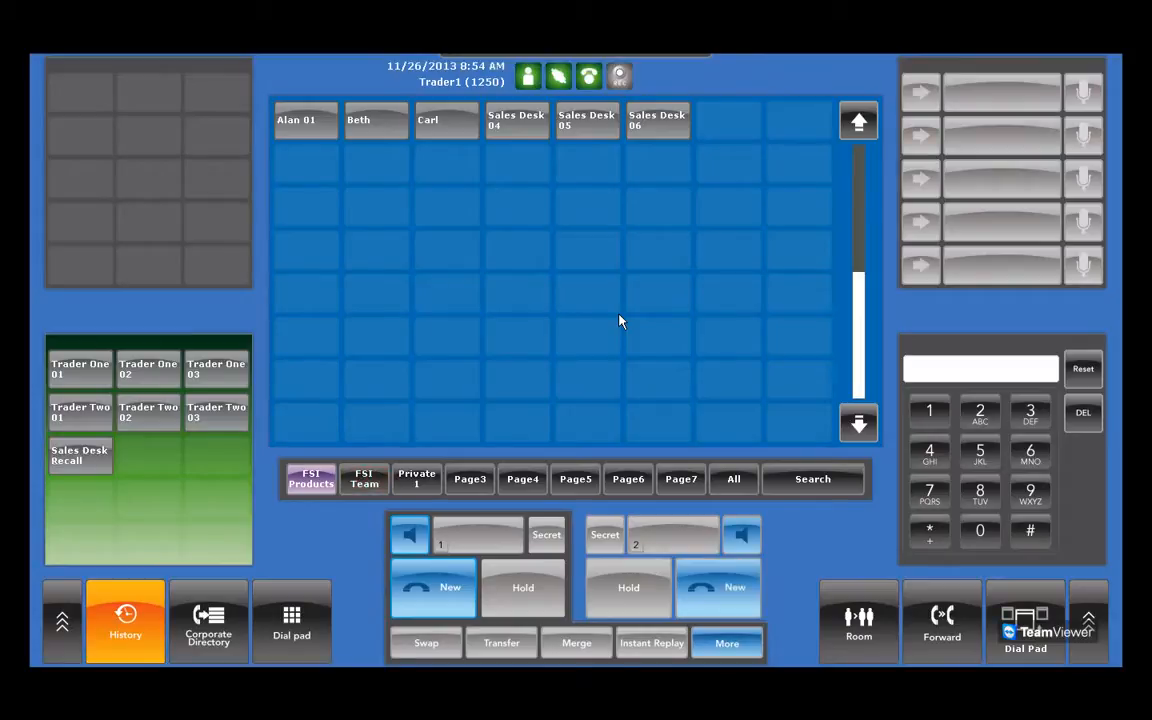
Step: Answer the ringing Sales Desk Recall call, end that conference, and take a new line for dialling
click(364, 480)
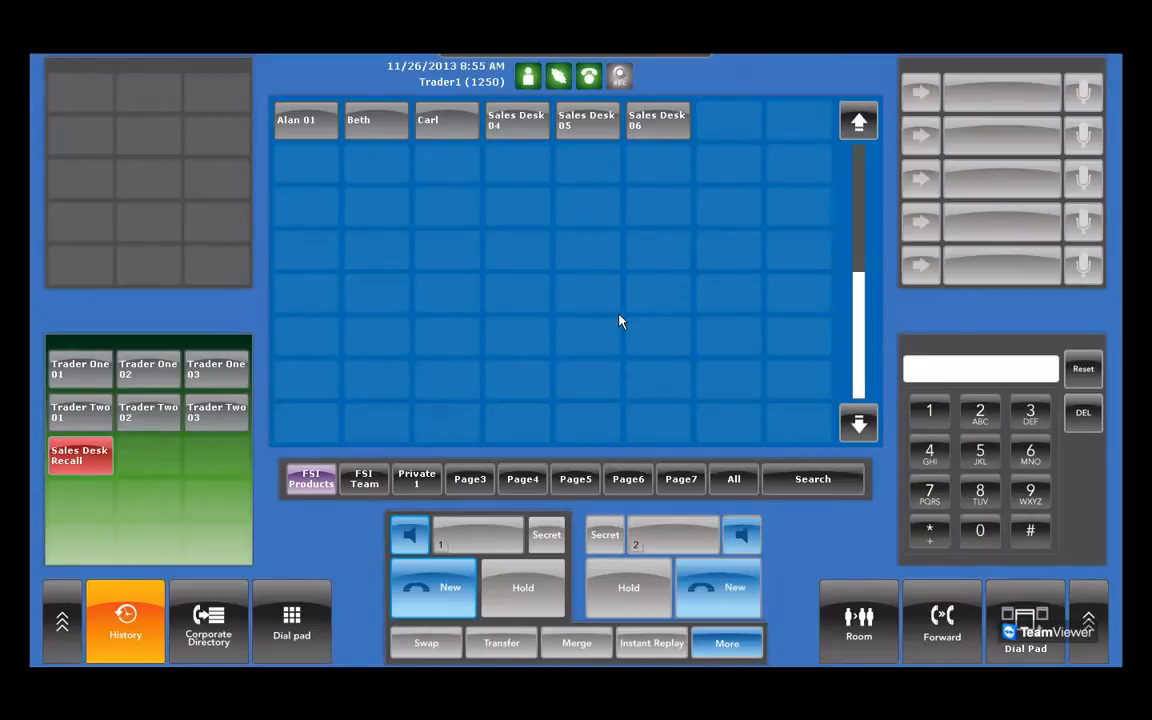
click(432, 588)
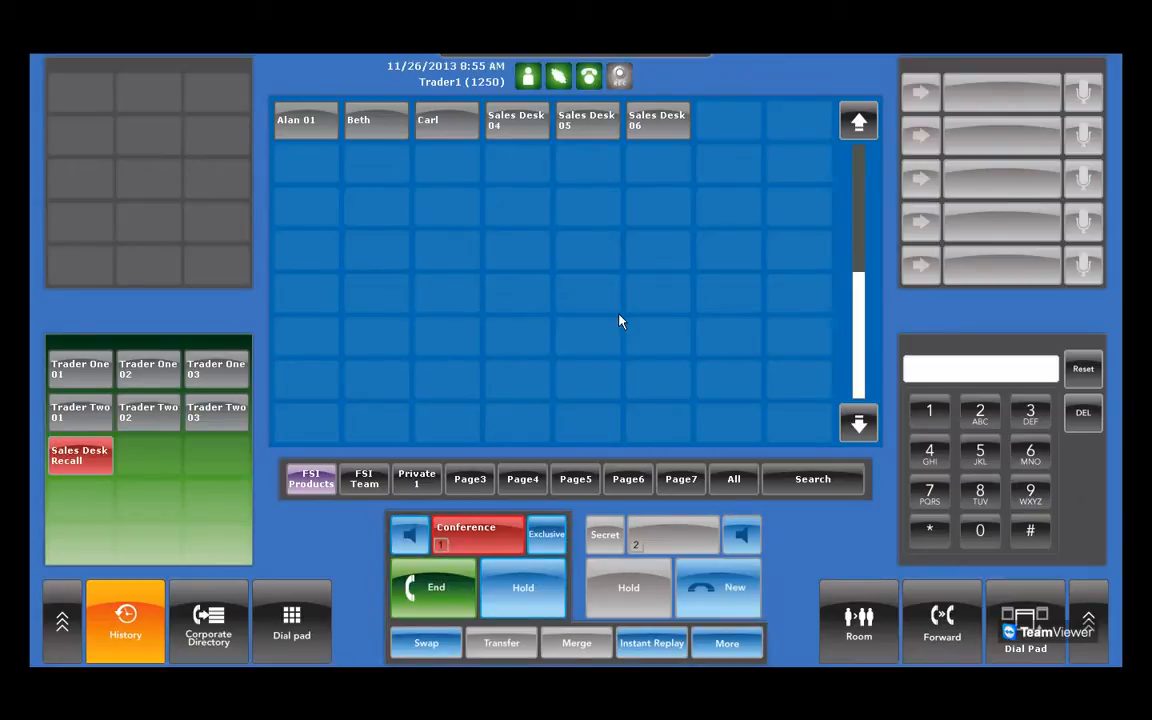
click(436, 588)
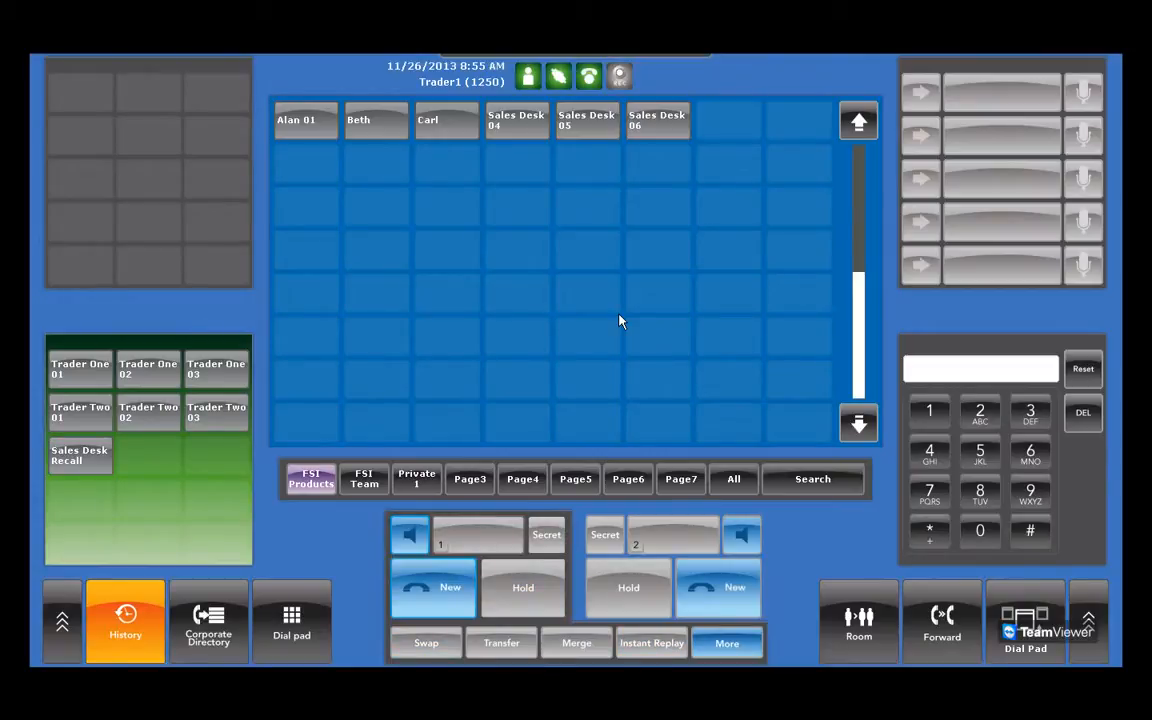
click(432, 588)
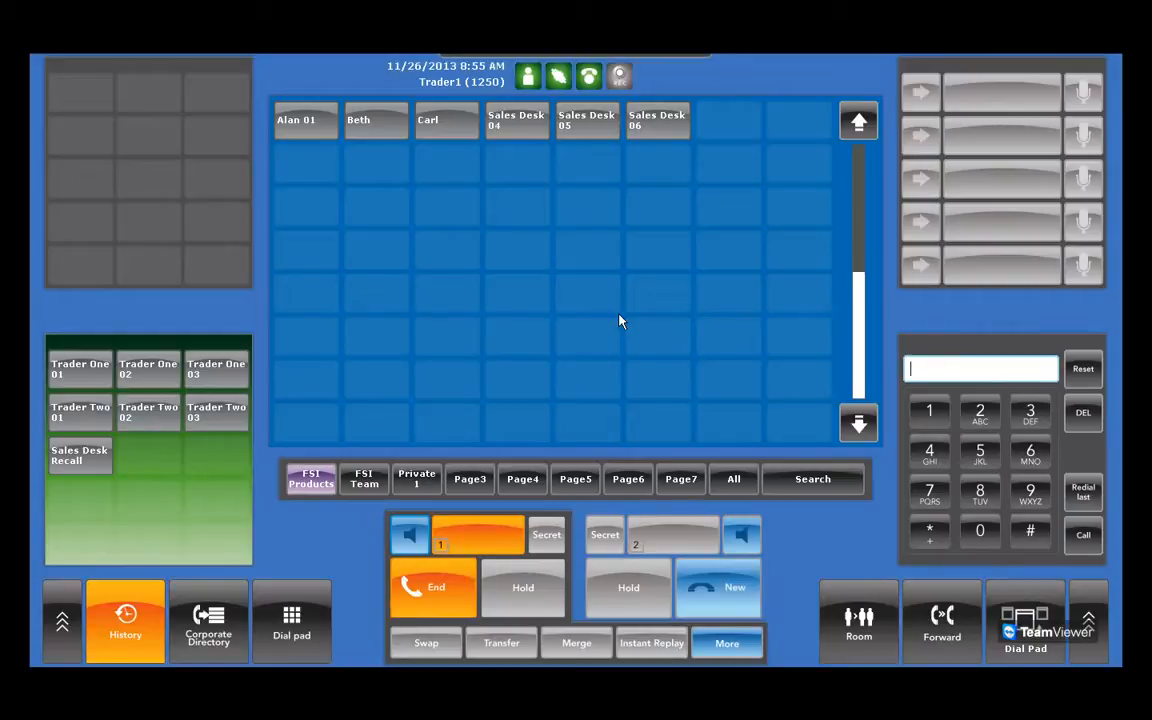
Step: Bring up the Room directory of desks, Sales Desk Recall and trader extensions
click(858, 620)
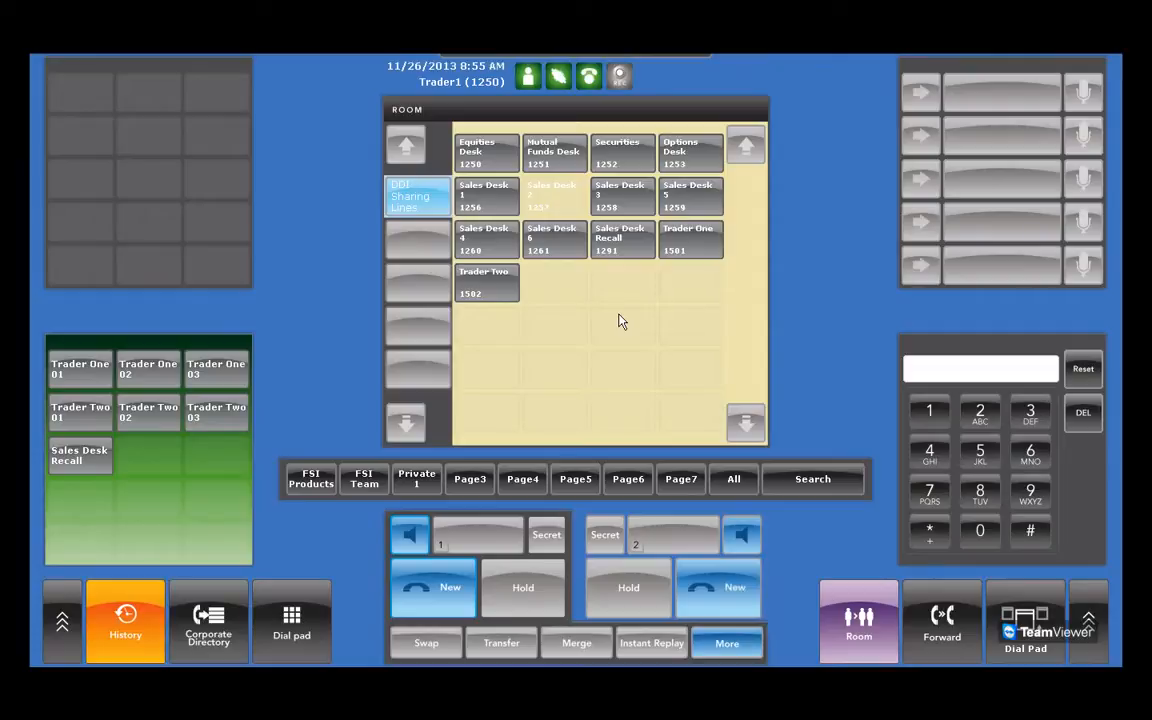
click(554, 196)
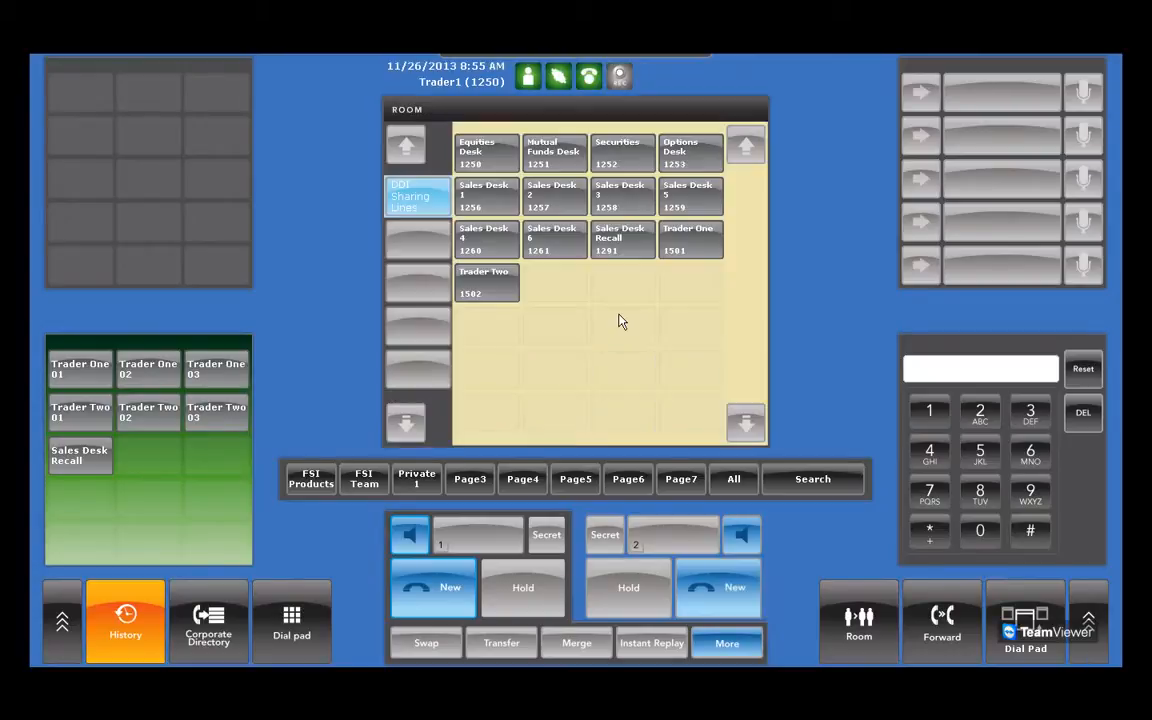
Step: Close the Room directory to return to the Equities, Mutual Funds, Securities and Options keys
click(312, 478)
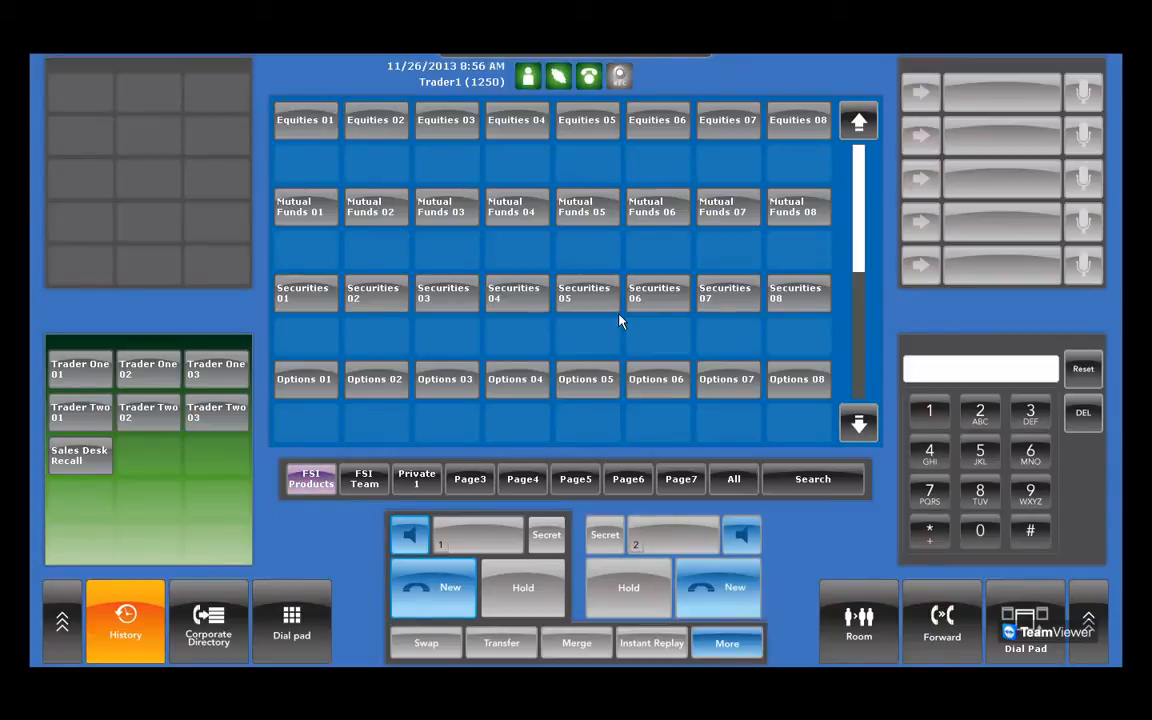
Step: Connect the waiting Cisco Phone 1101 and 1102 calls to the two handsets
click(304, 120)
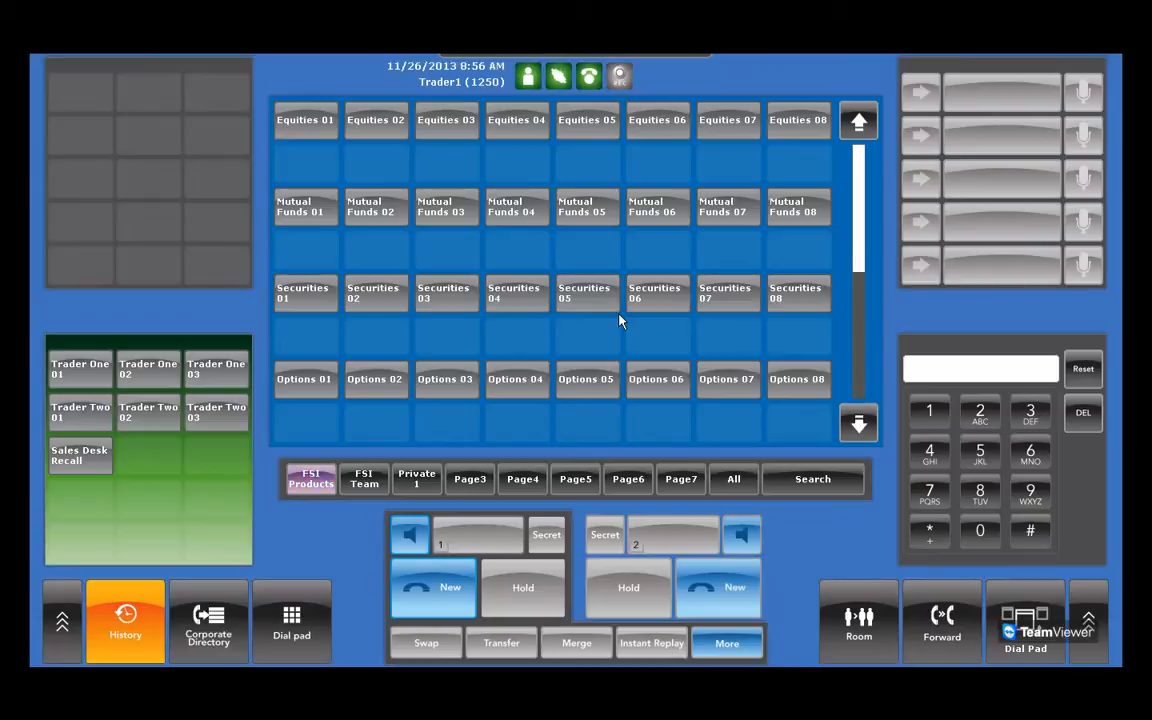
click(304, 120)
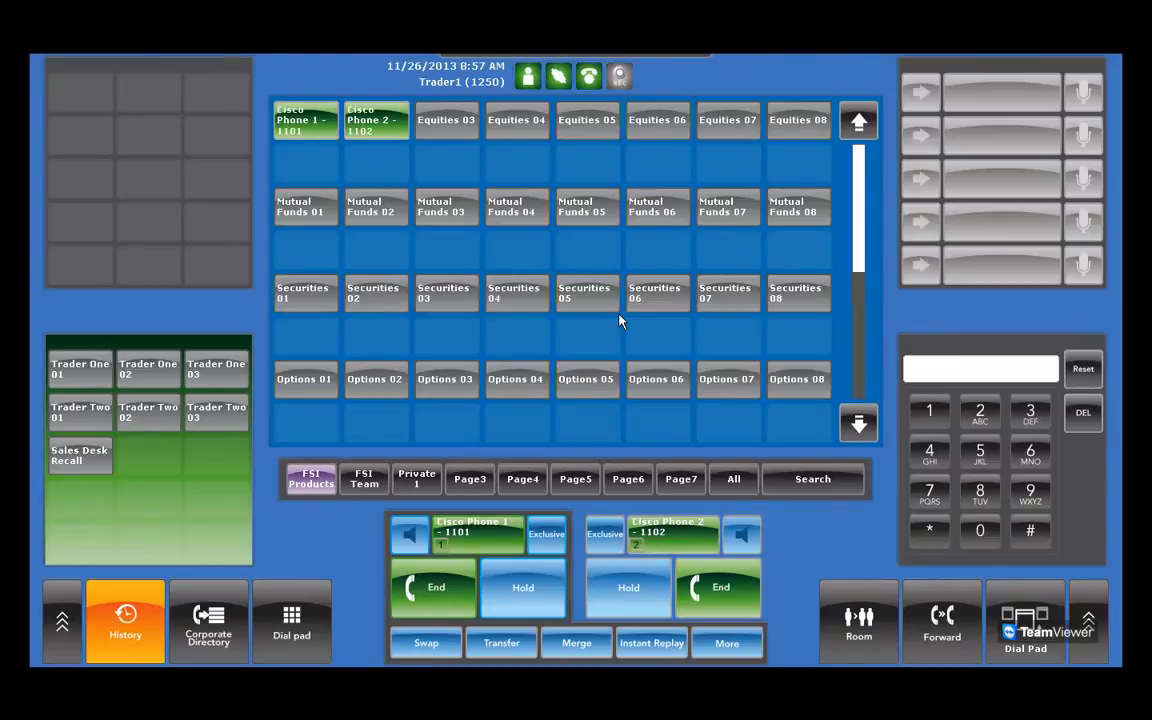
Step: Merge the Cisco Phone 1101 and 1102 calls into one conference on a single handset
click(652, 644)
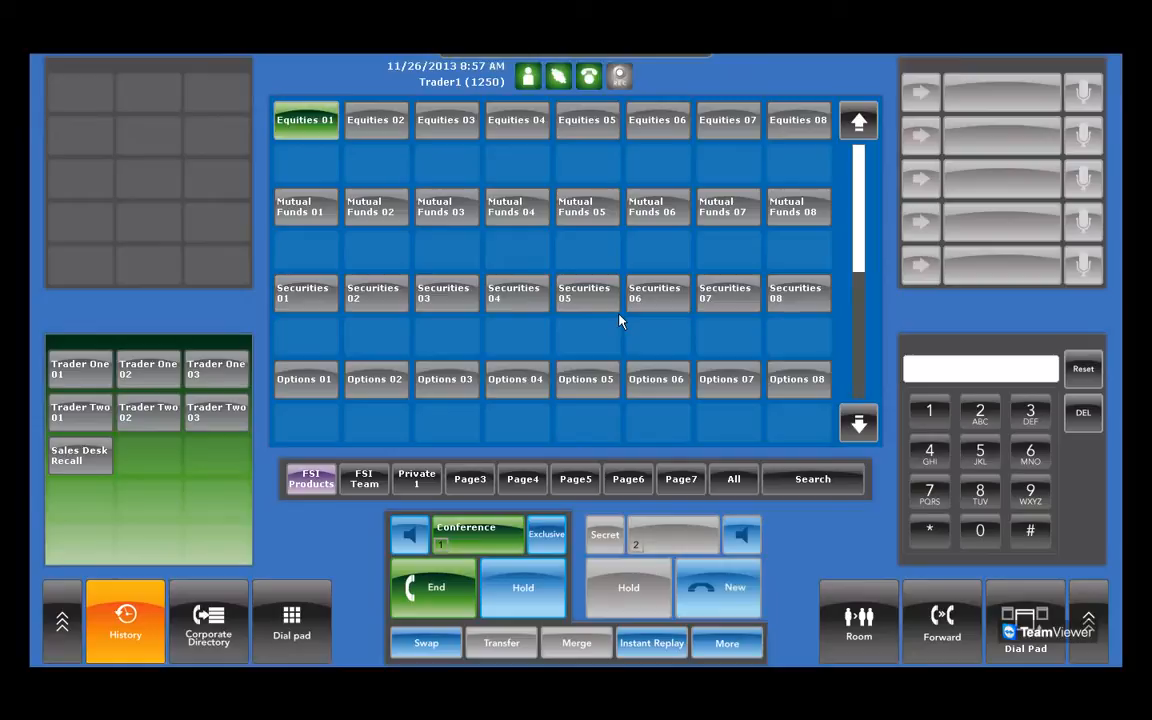
click(304, 120)
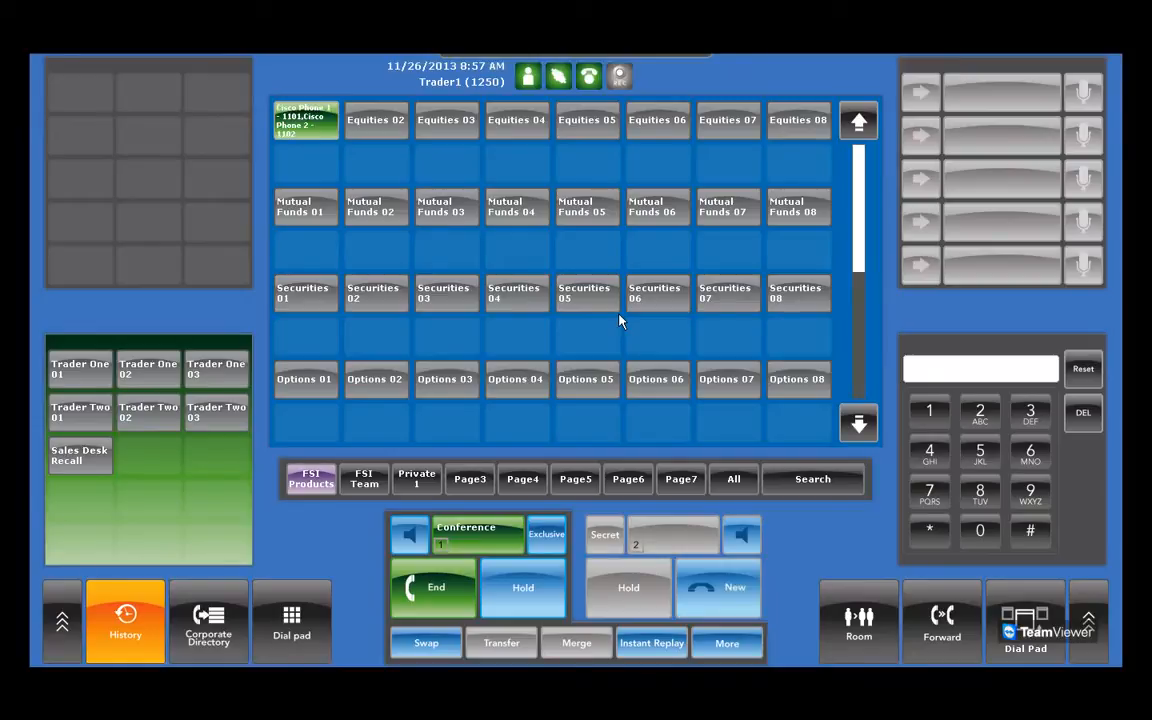
click(304, 120)
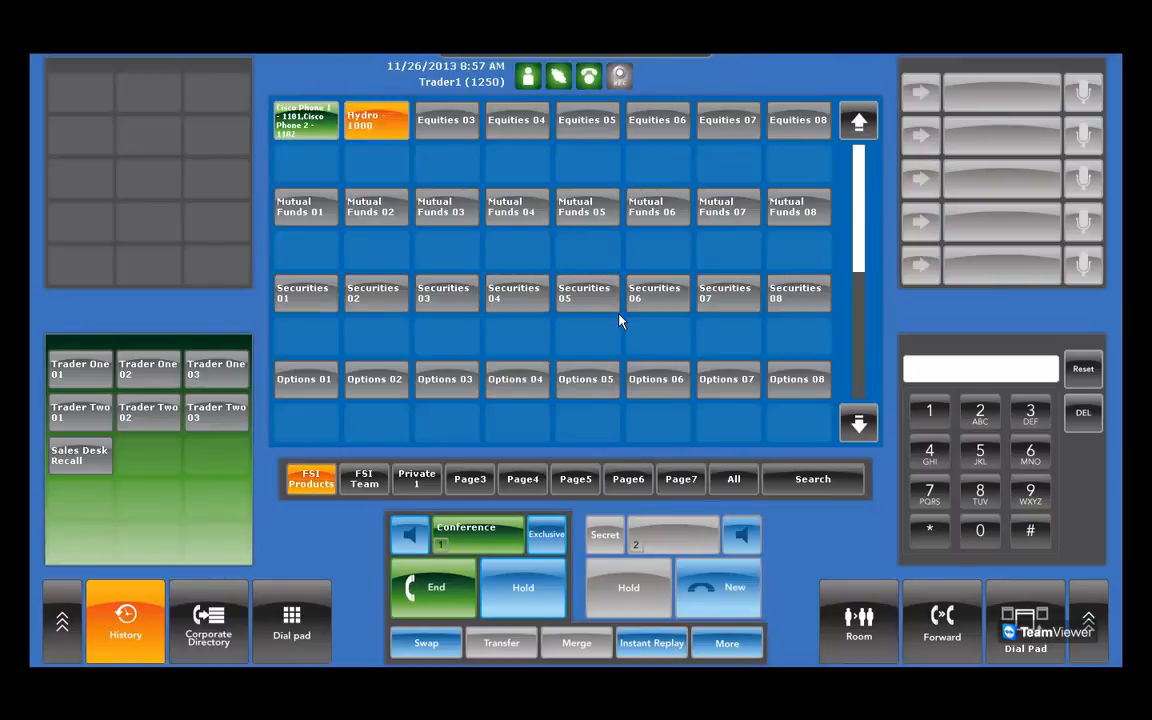
click(376, 120)
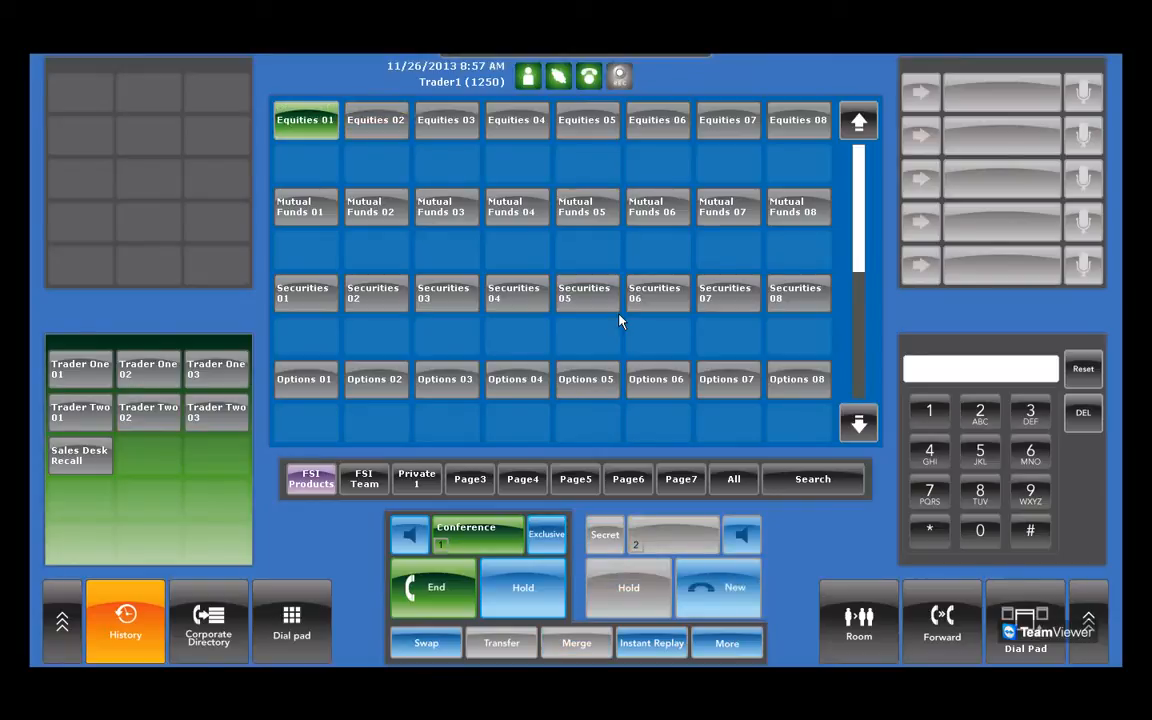
Step: Show the conference roster listing Trader1, Cisco Phone 1101 and Cisco Phone 1102
click(304, 120)
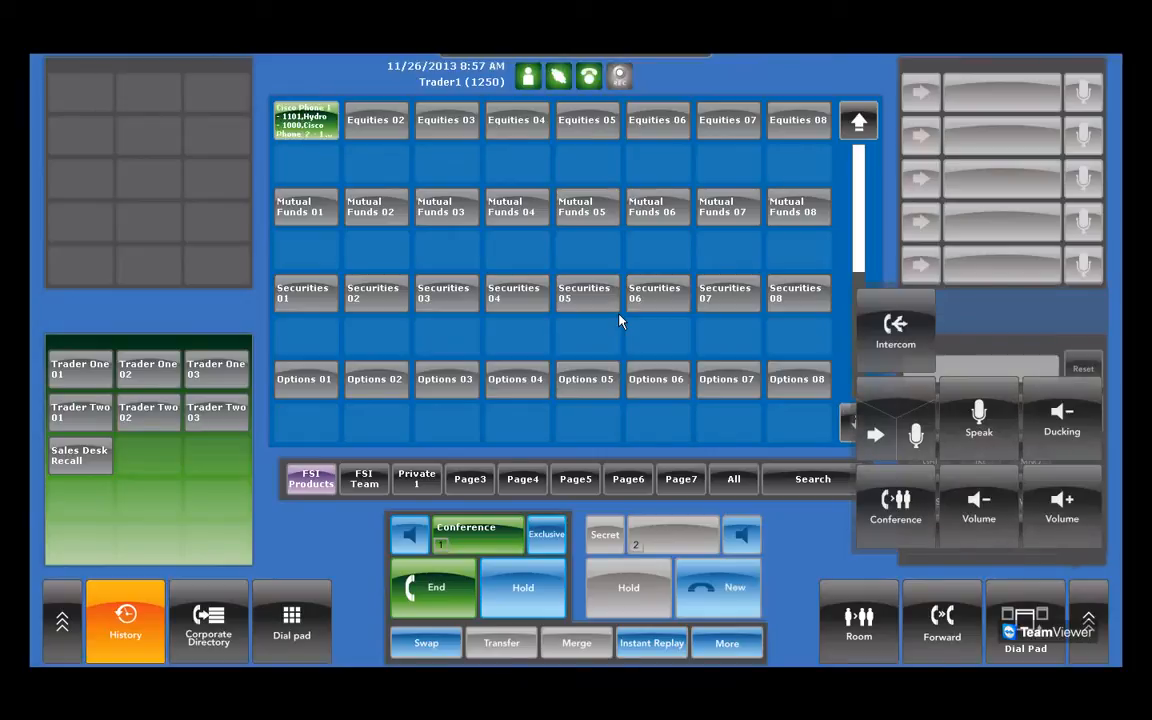
click(896, 508)
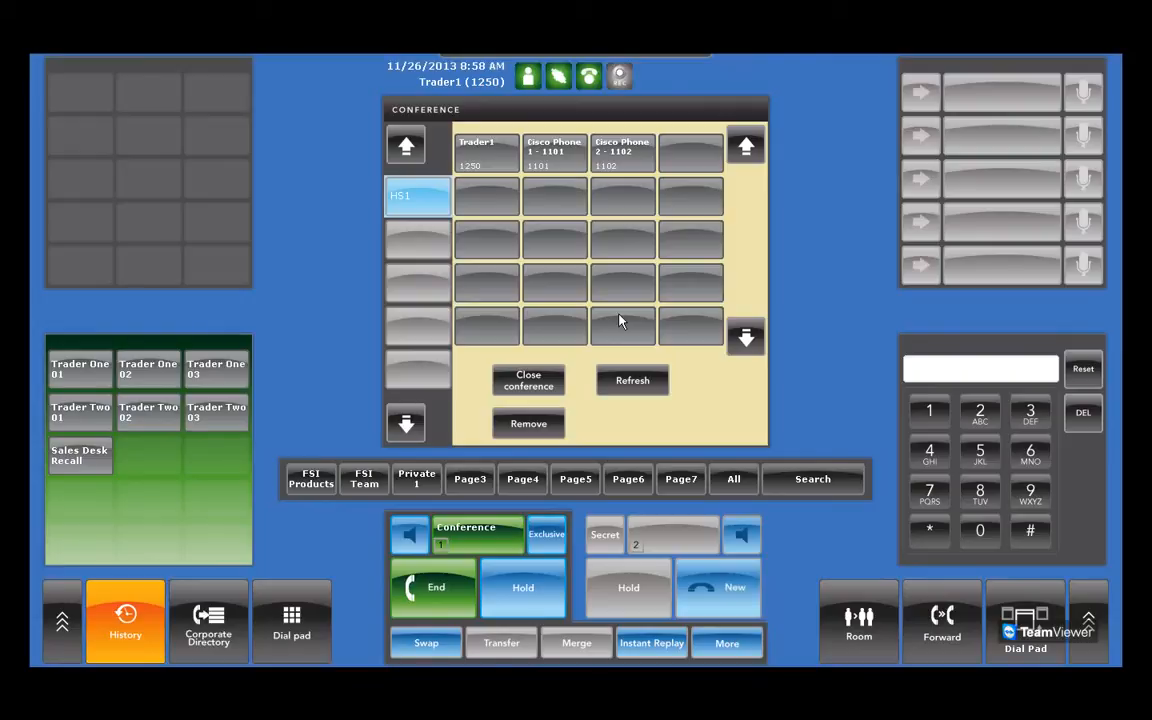
Step: Close the conference for all participants and leave the conference view
click(528, 424)
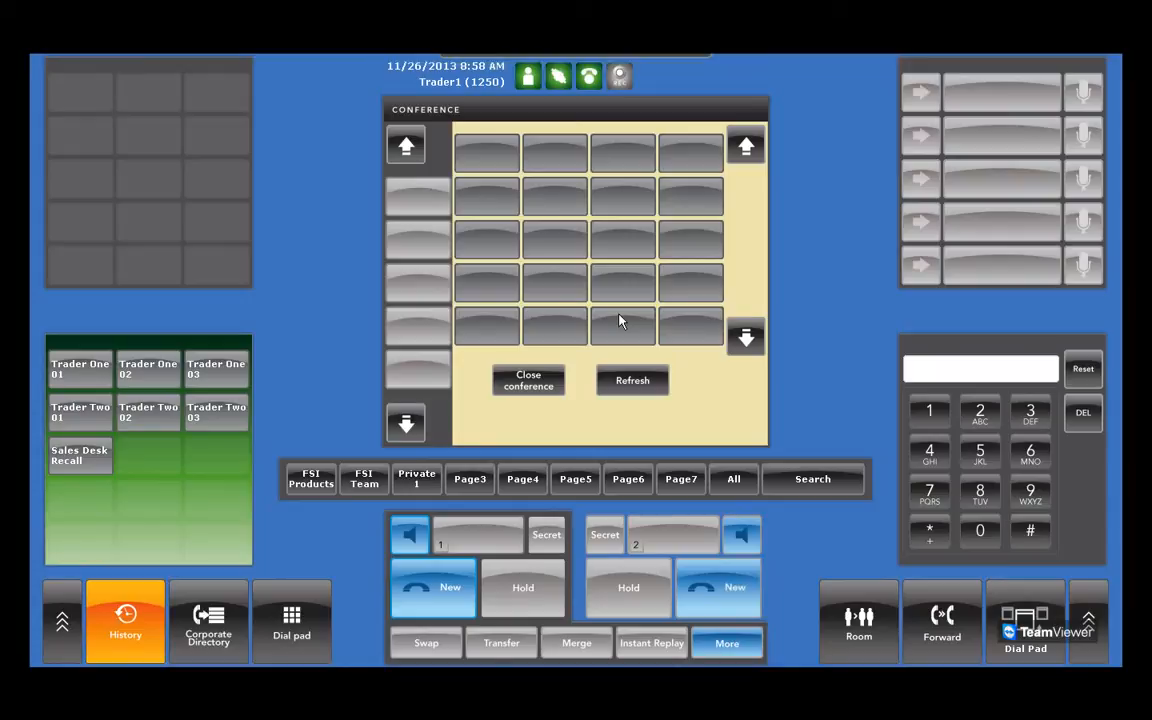
click(310, 478)
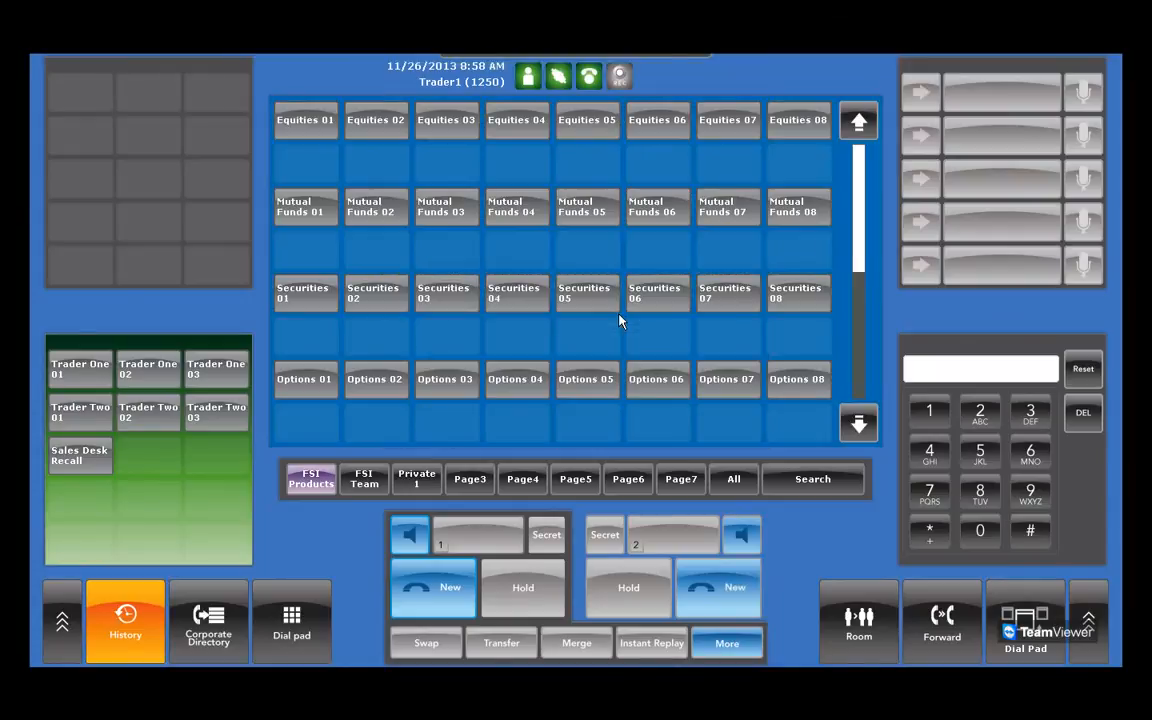
Step: Show All calls history for the Equities Desk line and select a Cisco Phone call entry
click(124, 620)
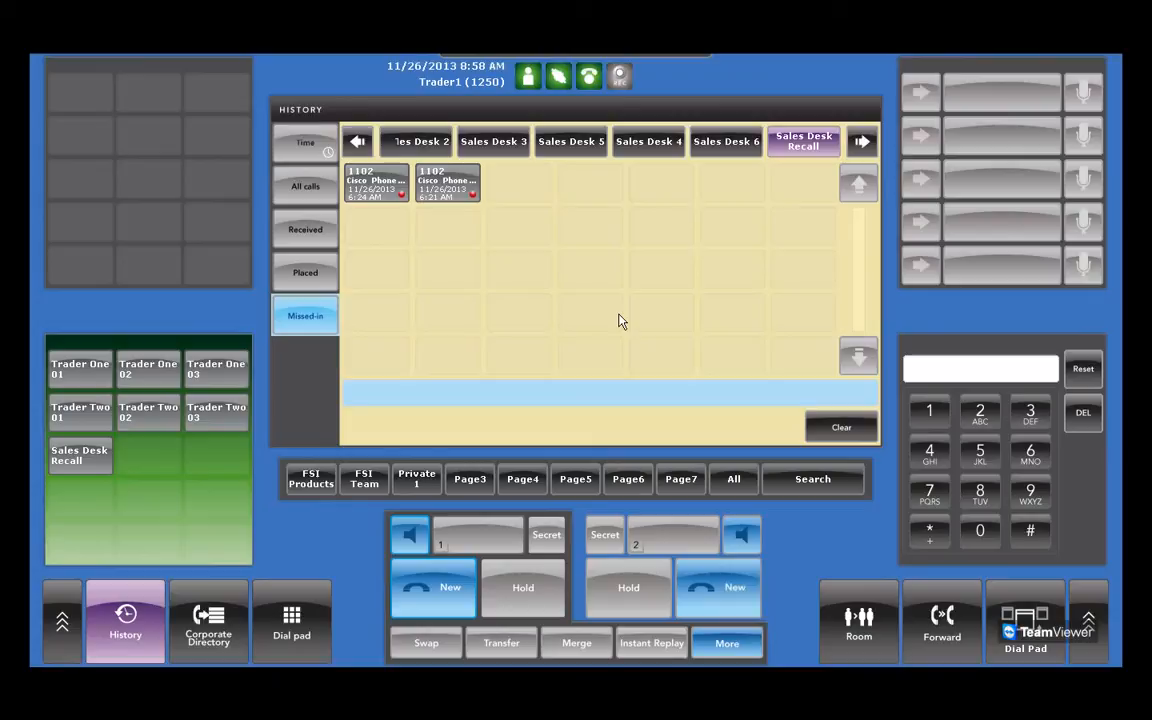
click(356, 140)
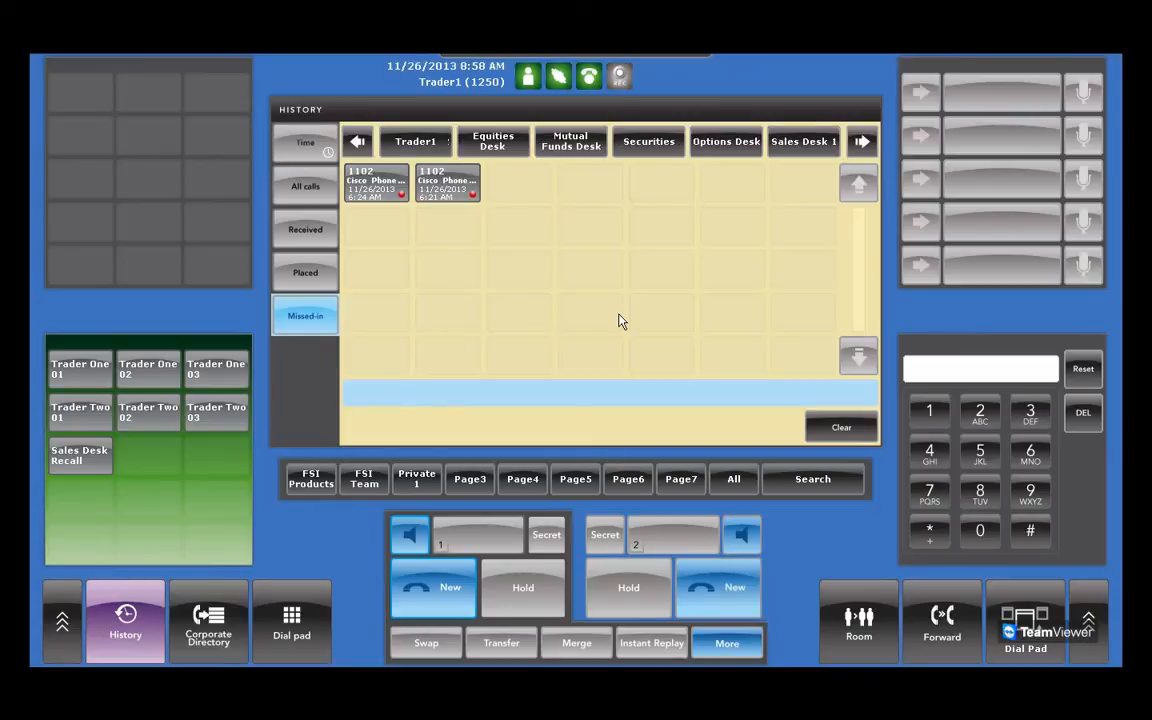
click(492, 140)
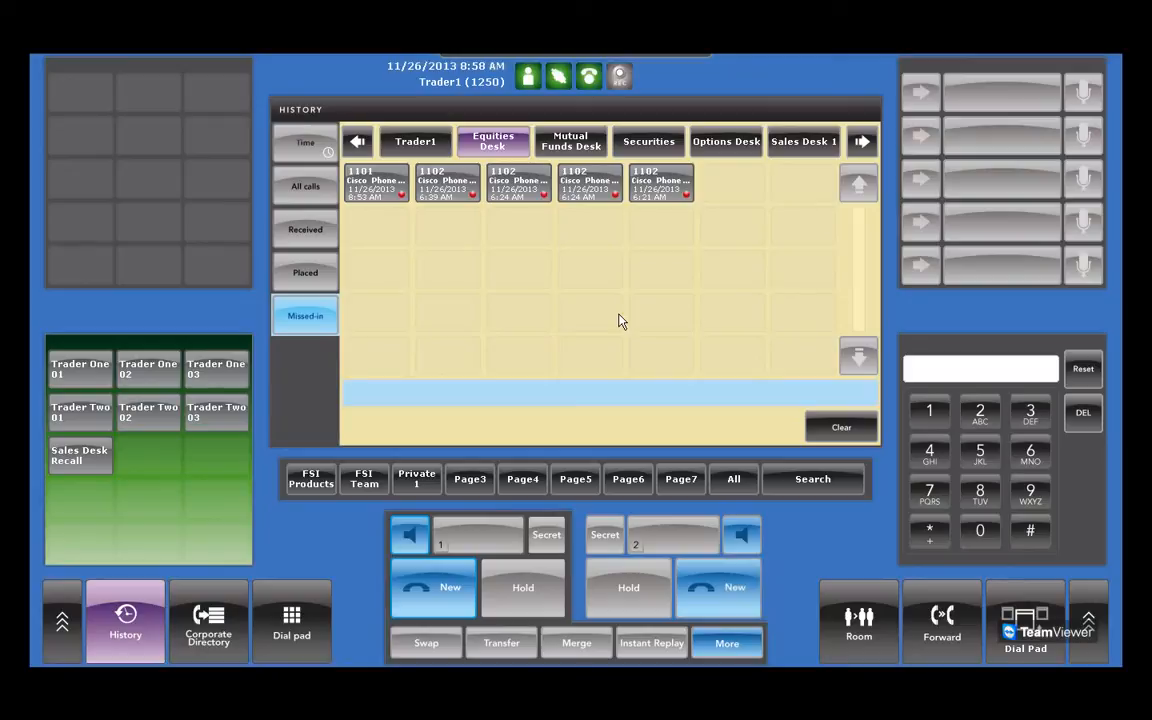
click(304, 186)
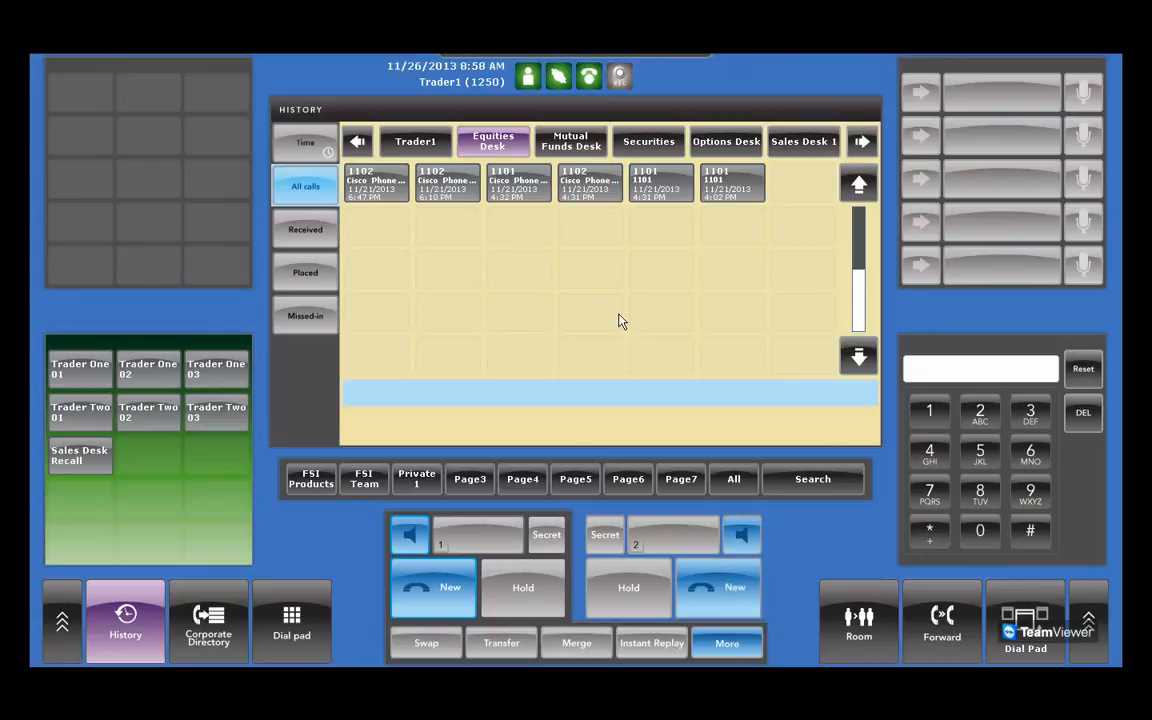
click(588, 184)
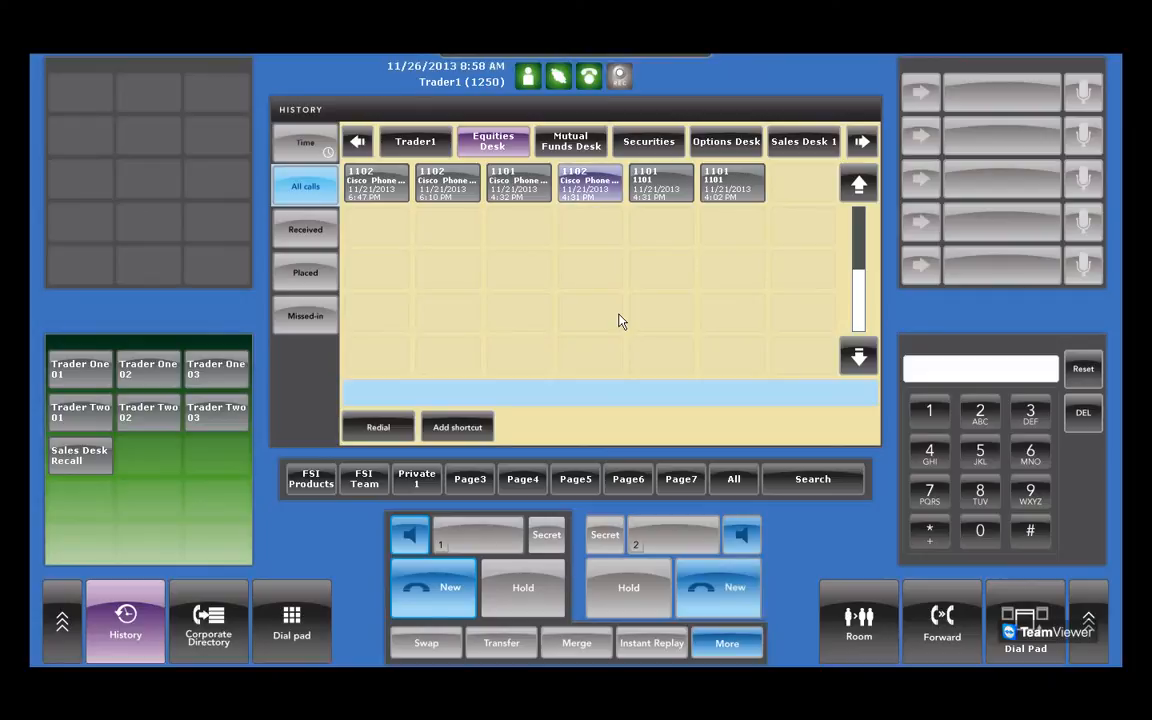